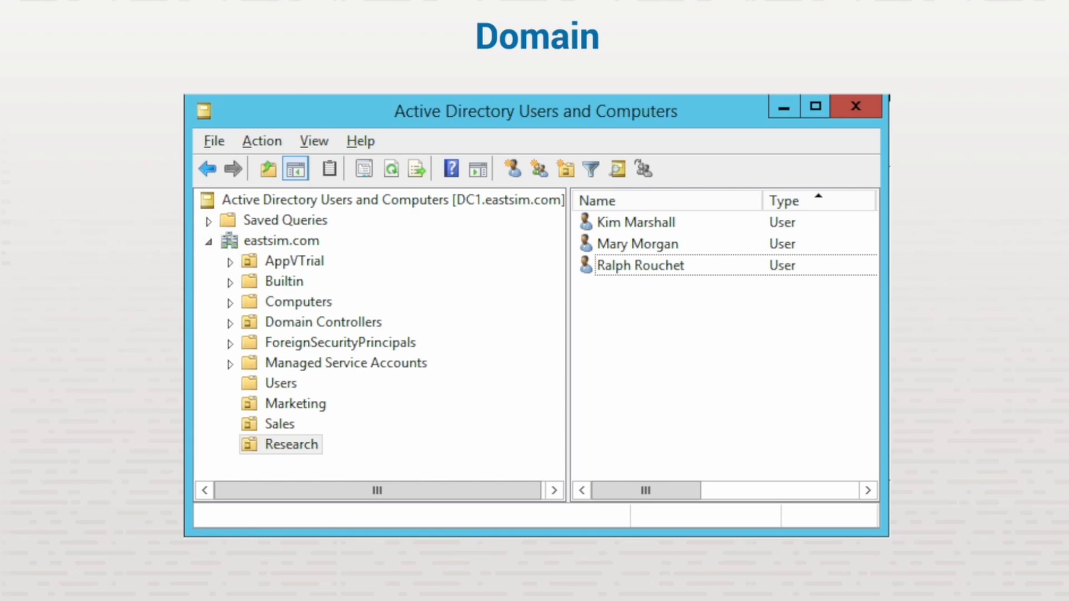
left_click(281, 241)
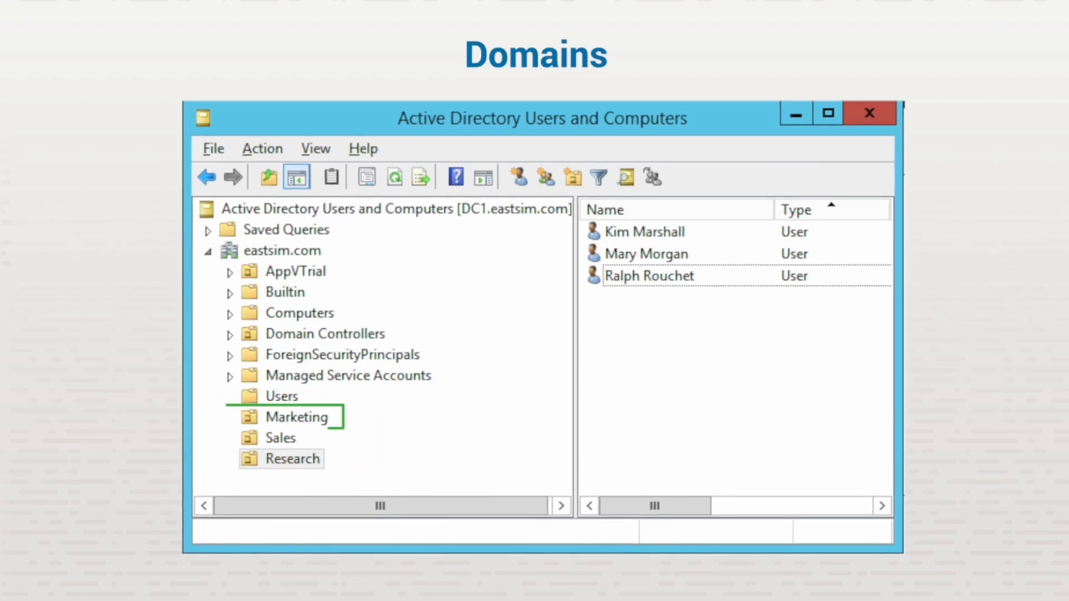
left_click(296, 417)
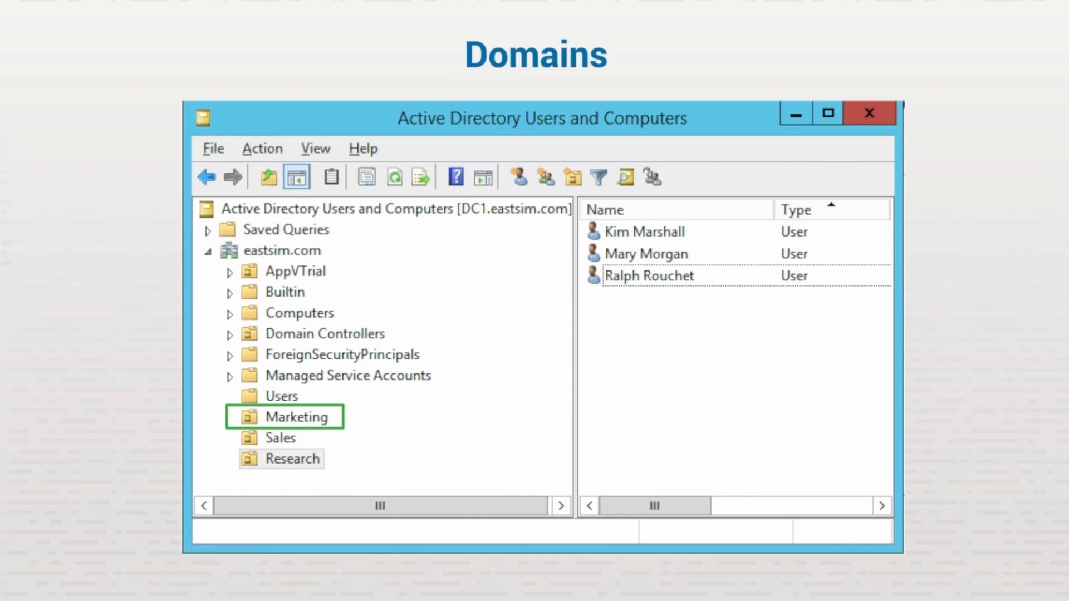